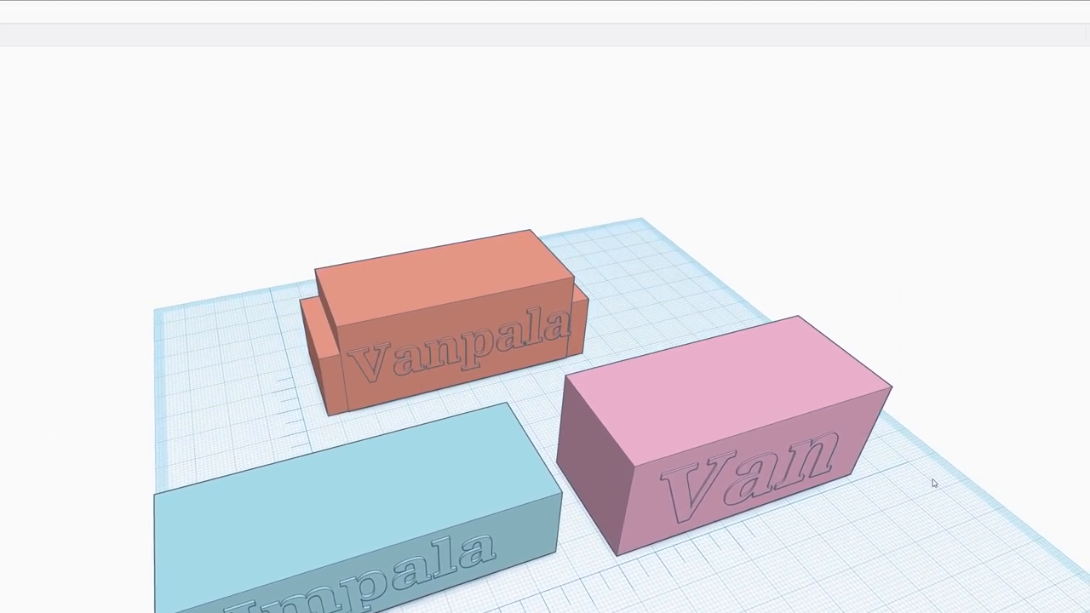
click(434, 341)
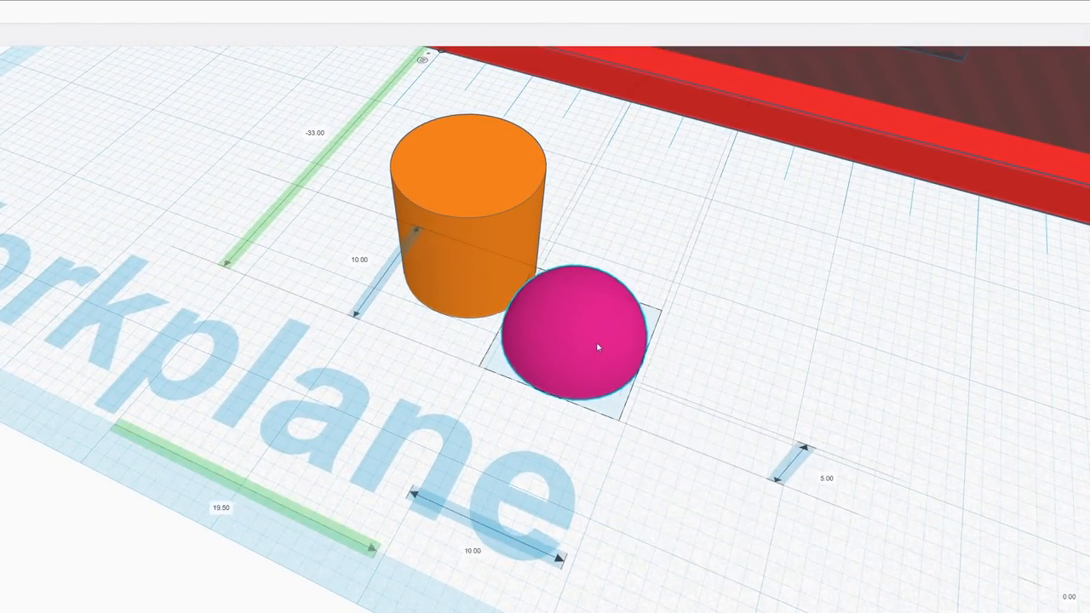
drag(579, 332, 626, 179)
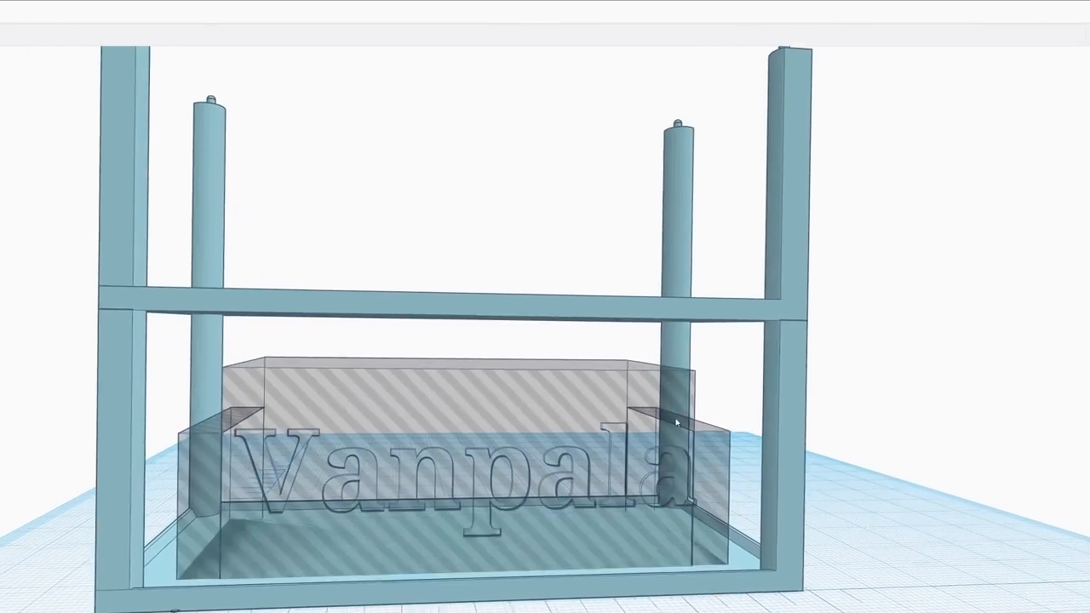
drag(673, 422, 525, 393)
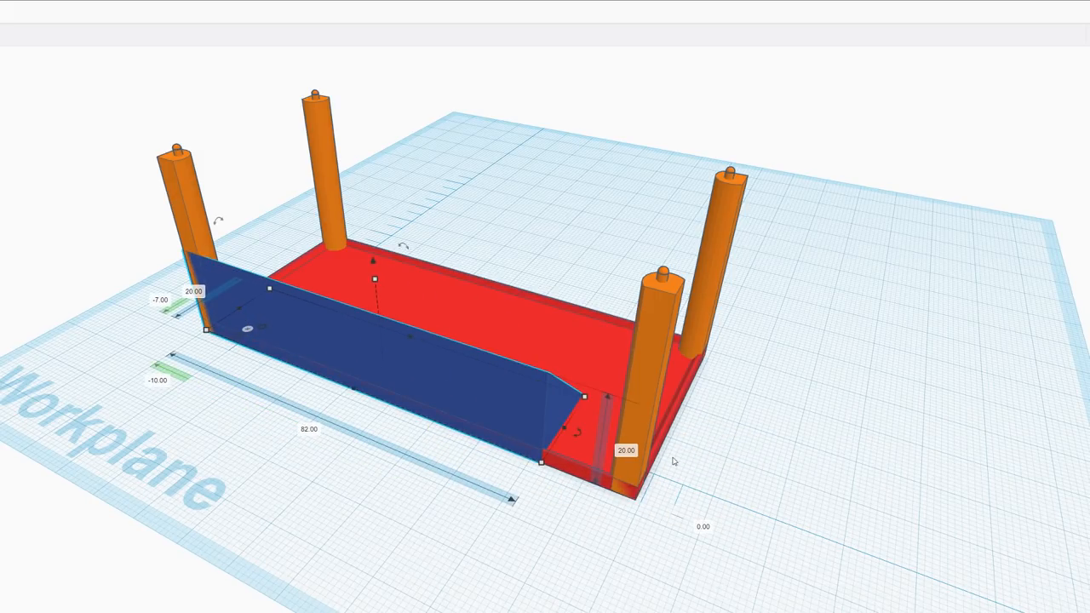
drag(542, 463, 634, 500)
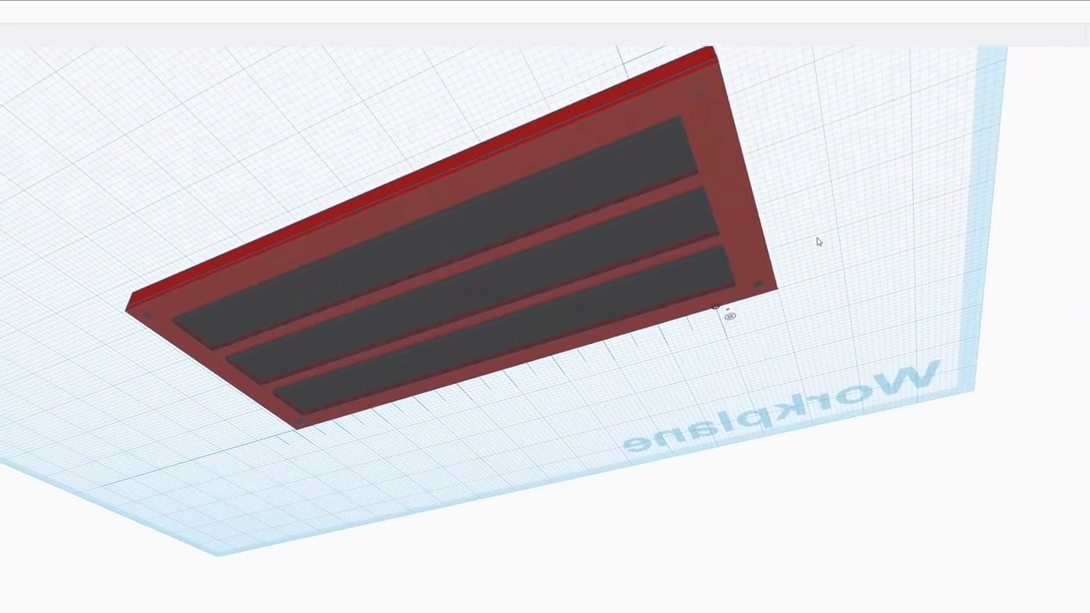
drag(817, 241, 984, 375)
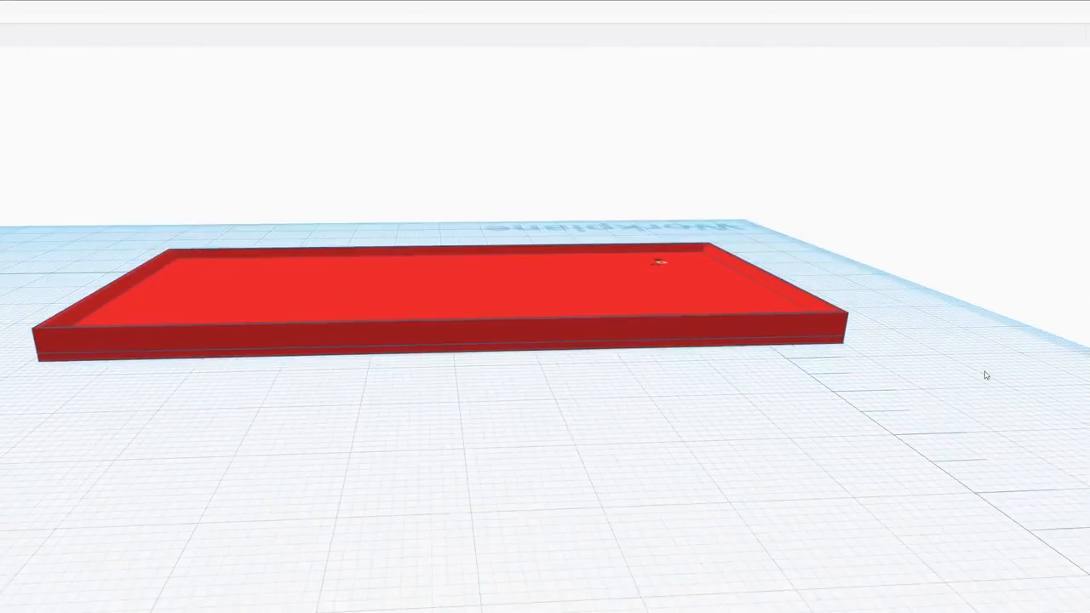